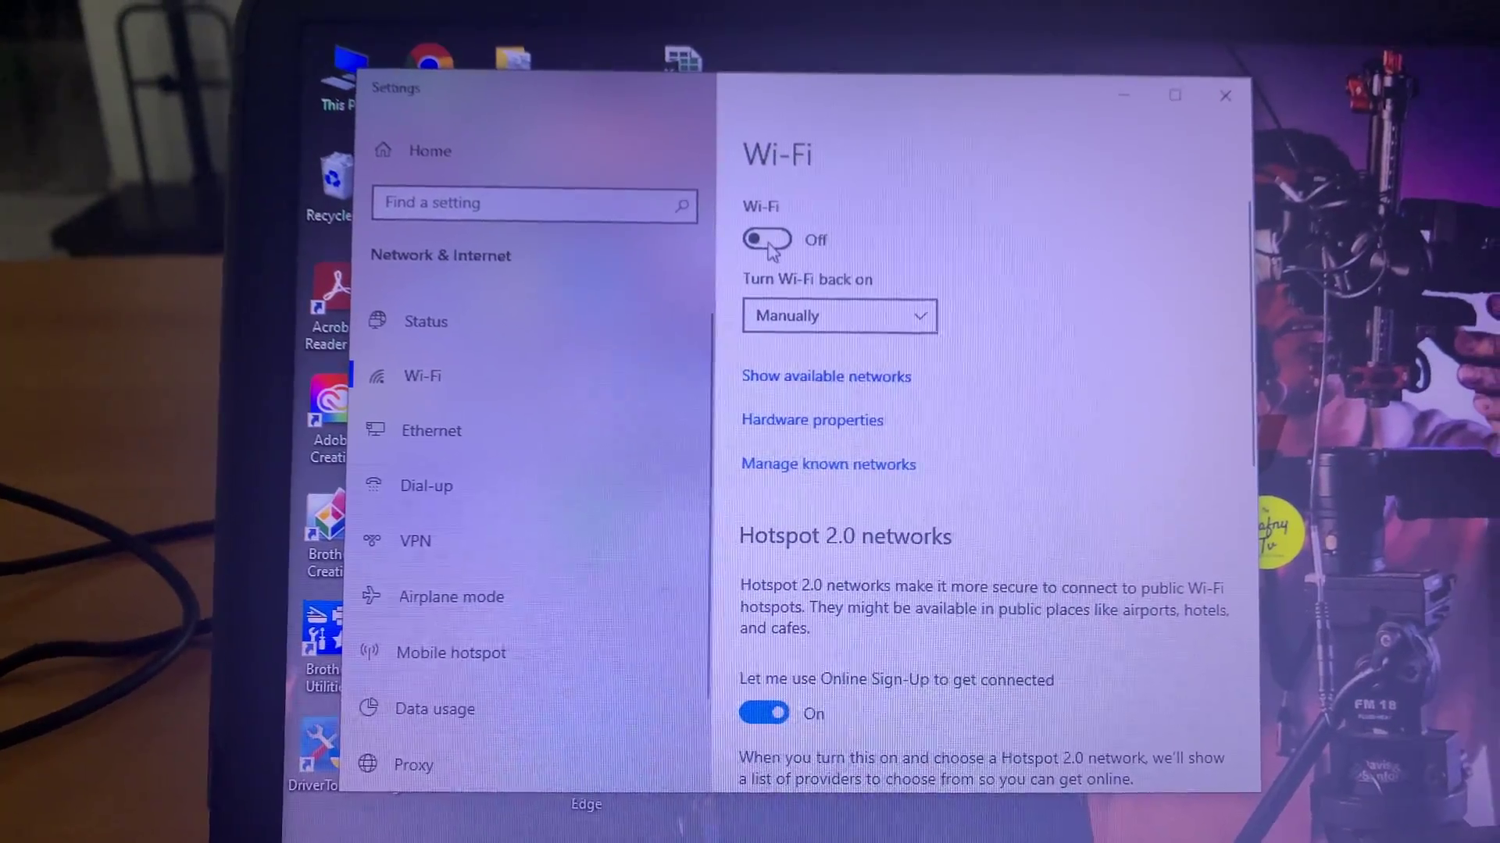
Step: Close the Wi-Fi Settings window and show the list of available secured networks
left_click(763, 239)
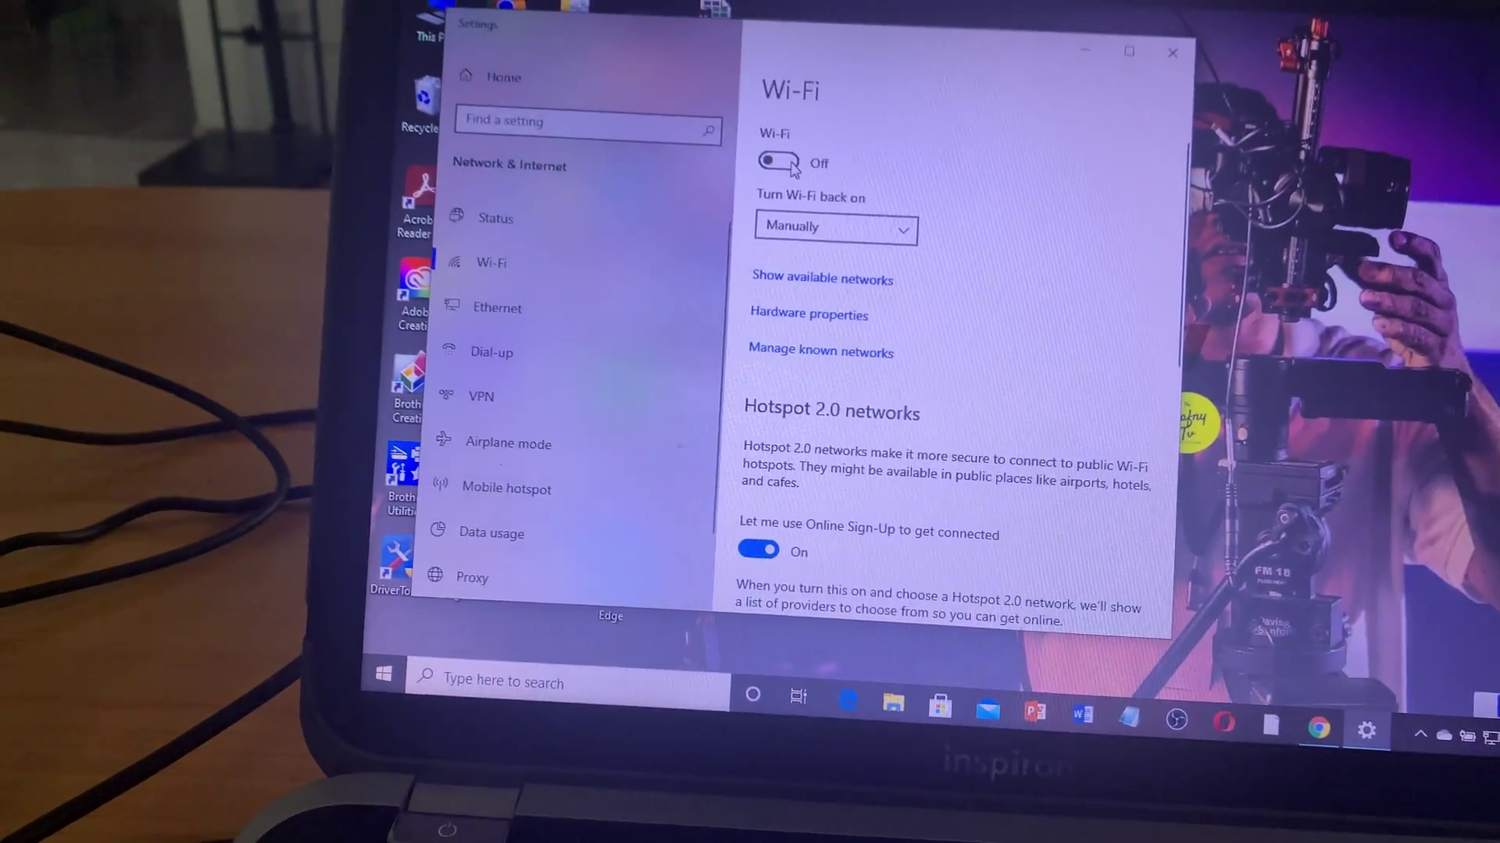
left_click(836, 228)
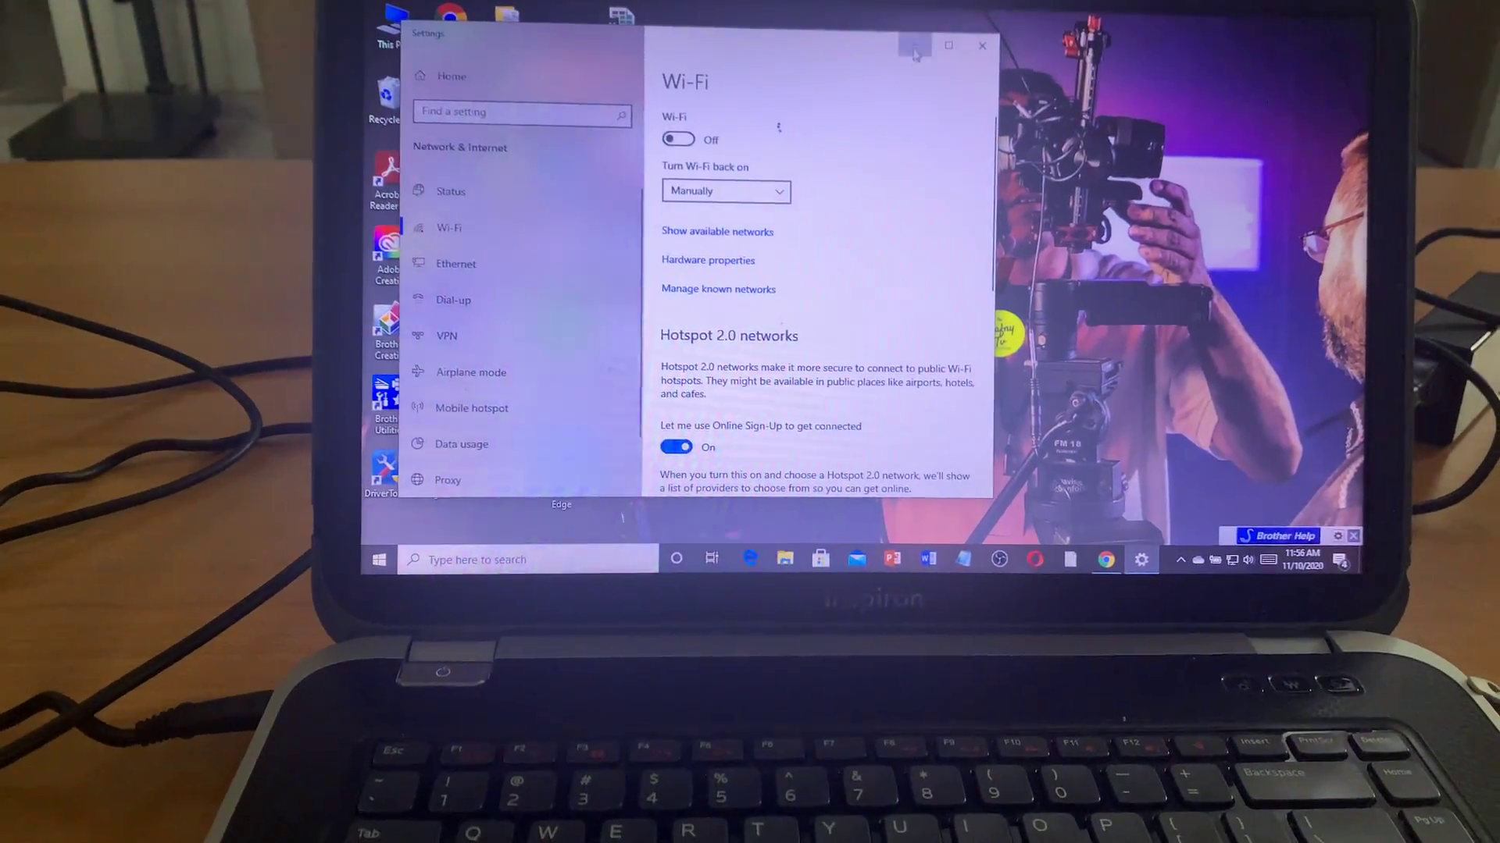
left_click(981, 44)
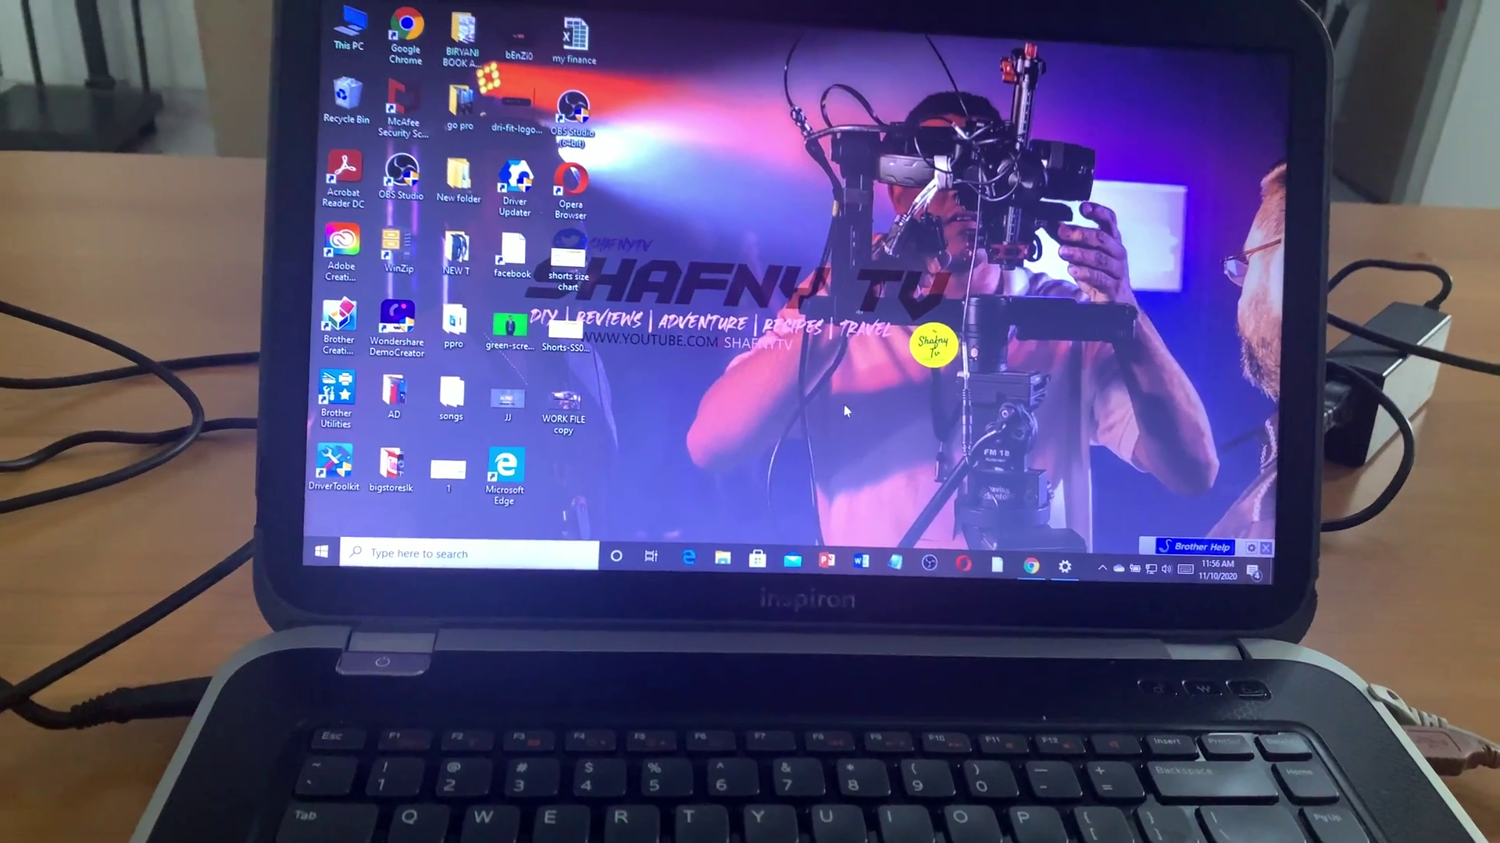
left_click(1132, 568)
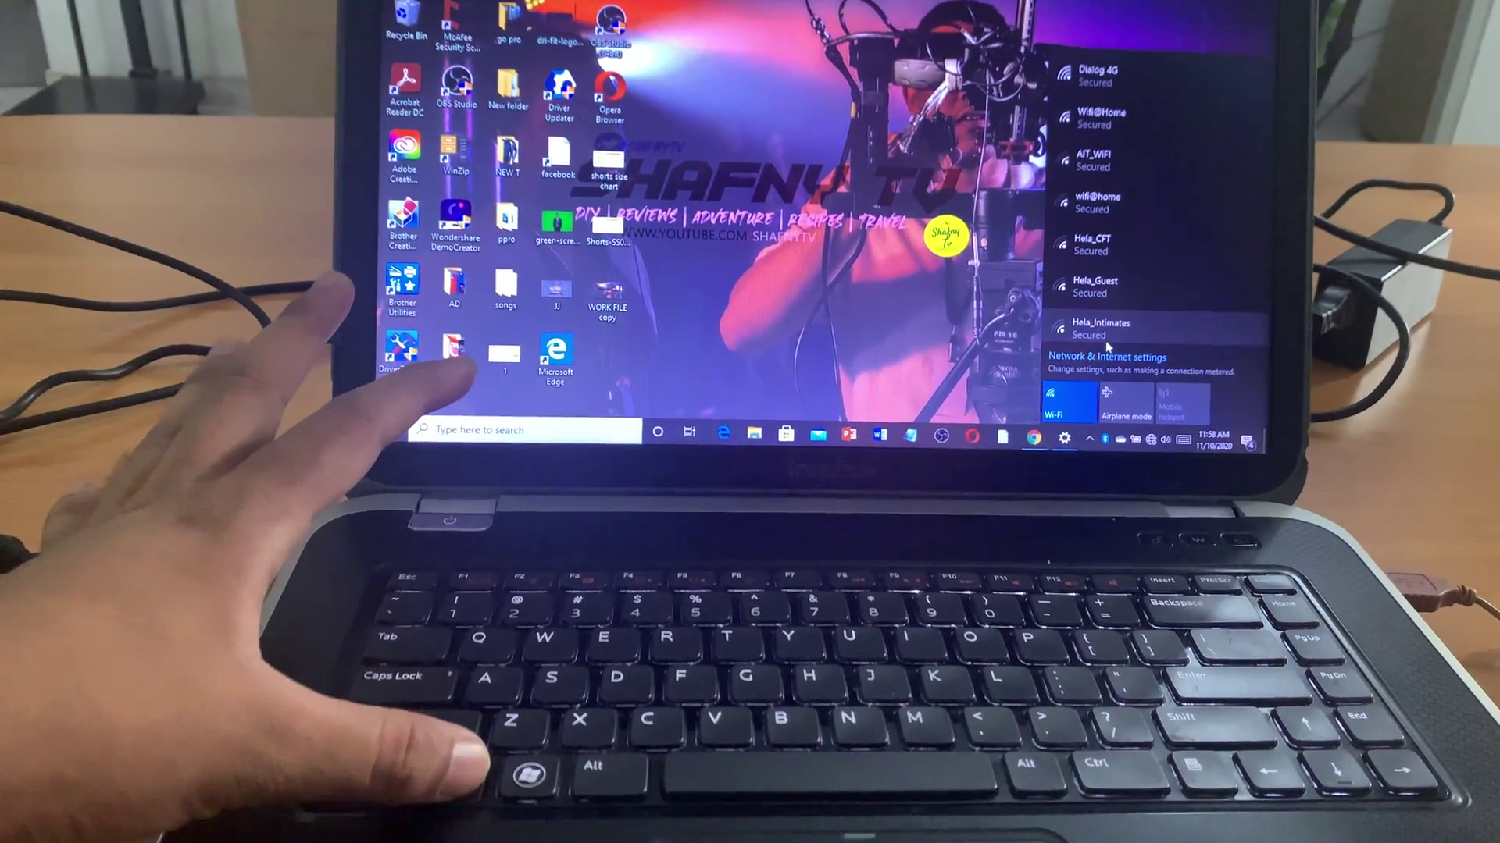
Step: Turn Wi-Fi on, pick Dialog 4G with Connect automatically checked, and connect
left_click(1066, 400)
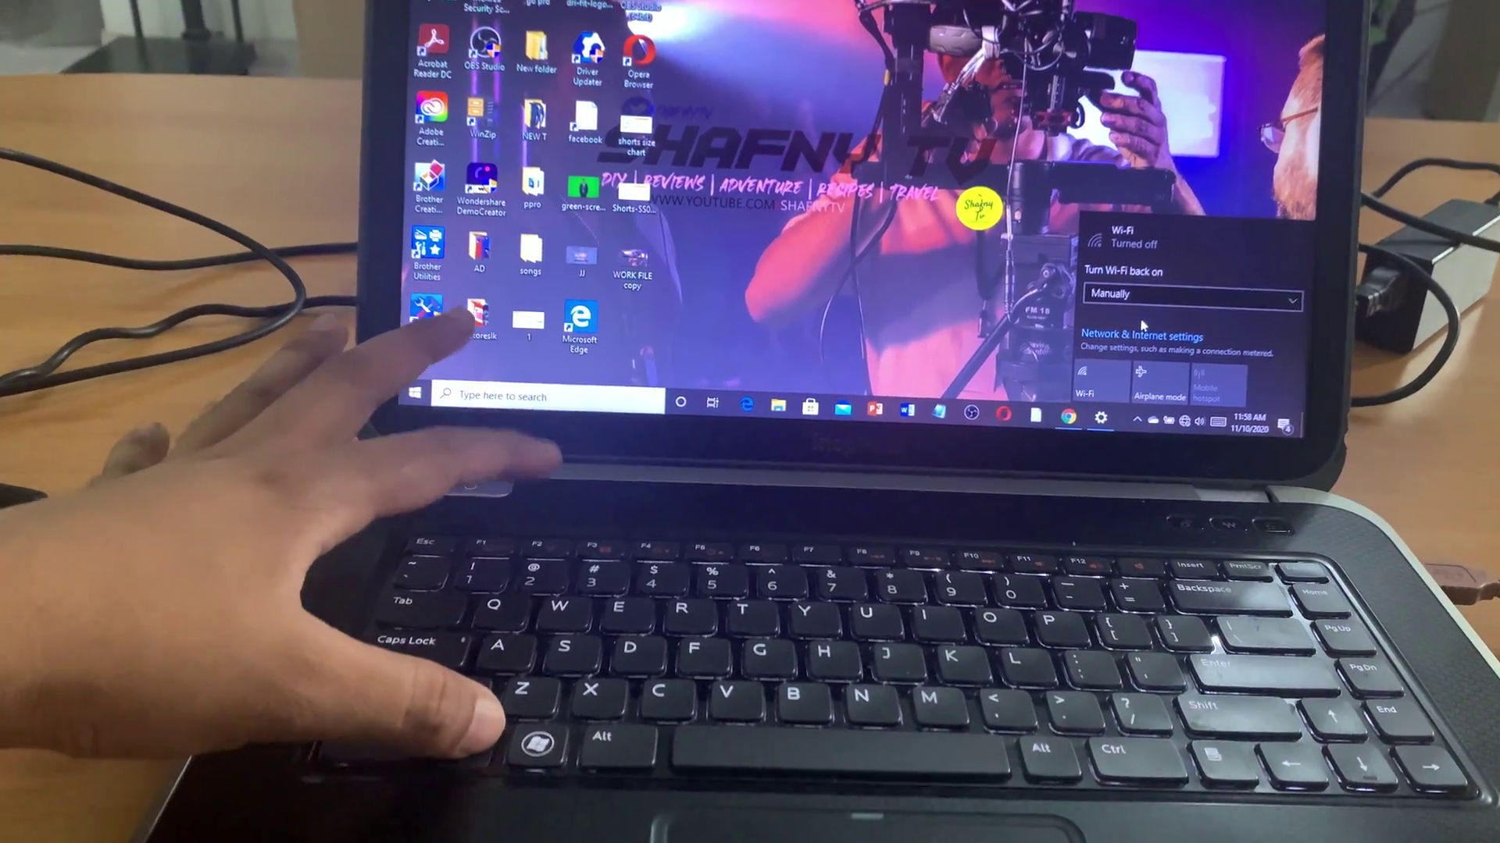
left_click(1080, 384)
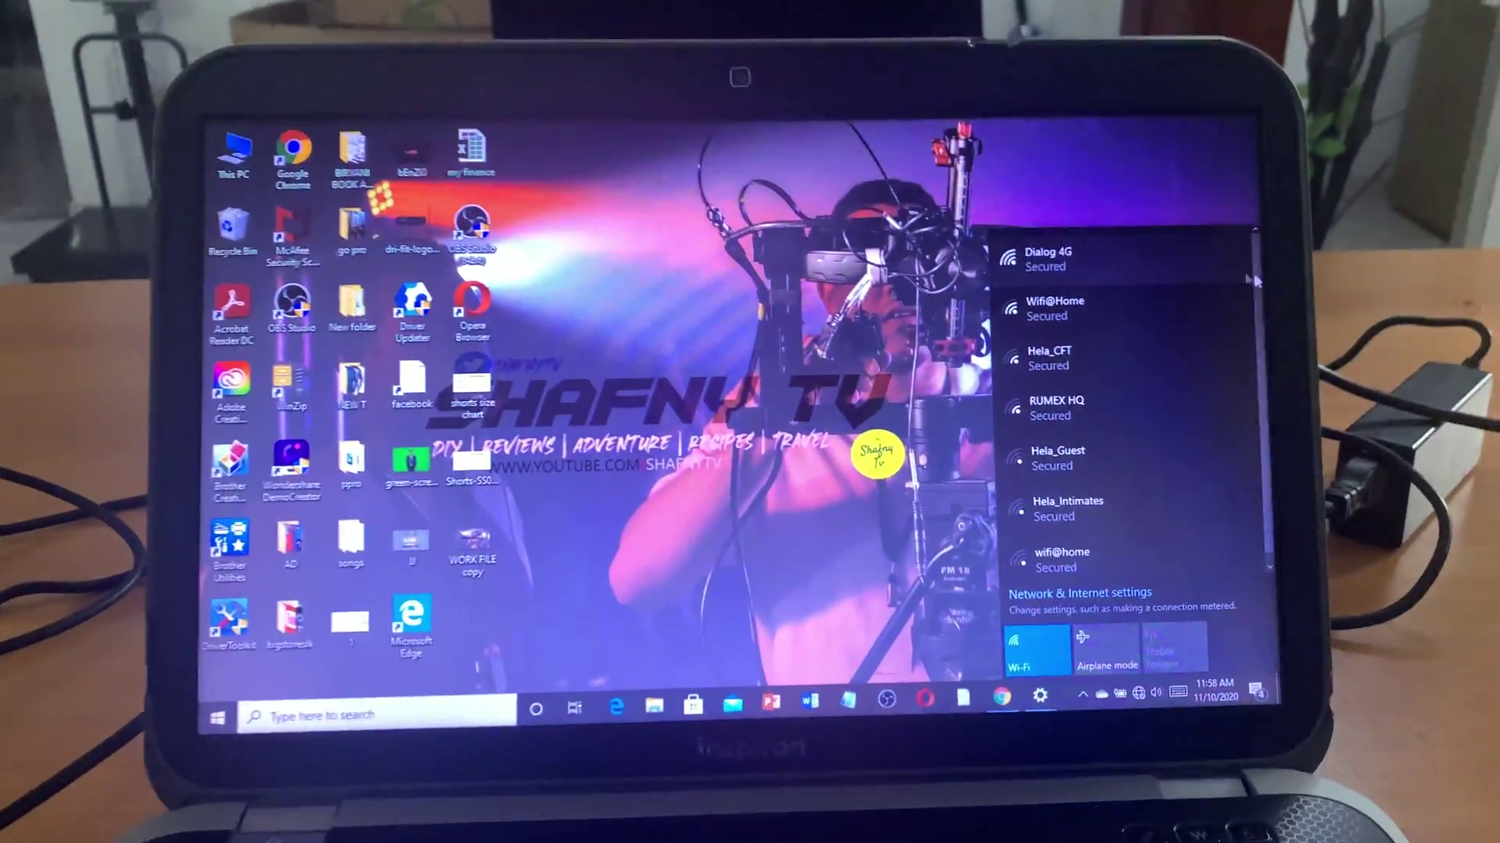
left_click(1054, 258)
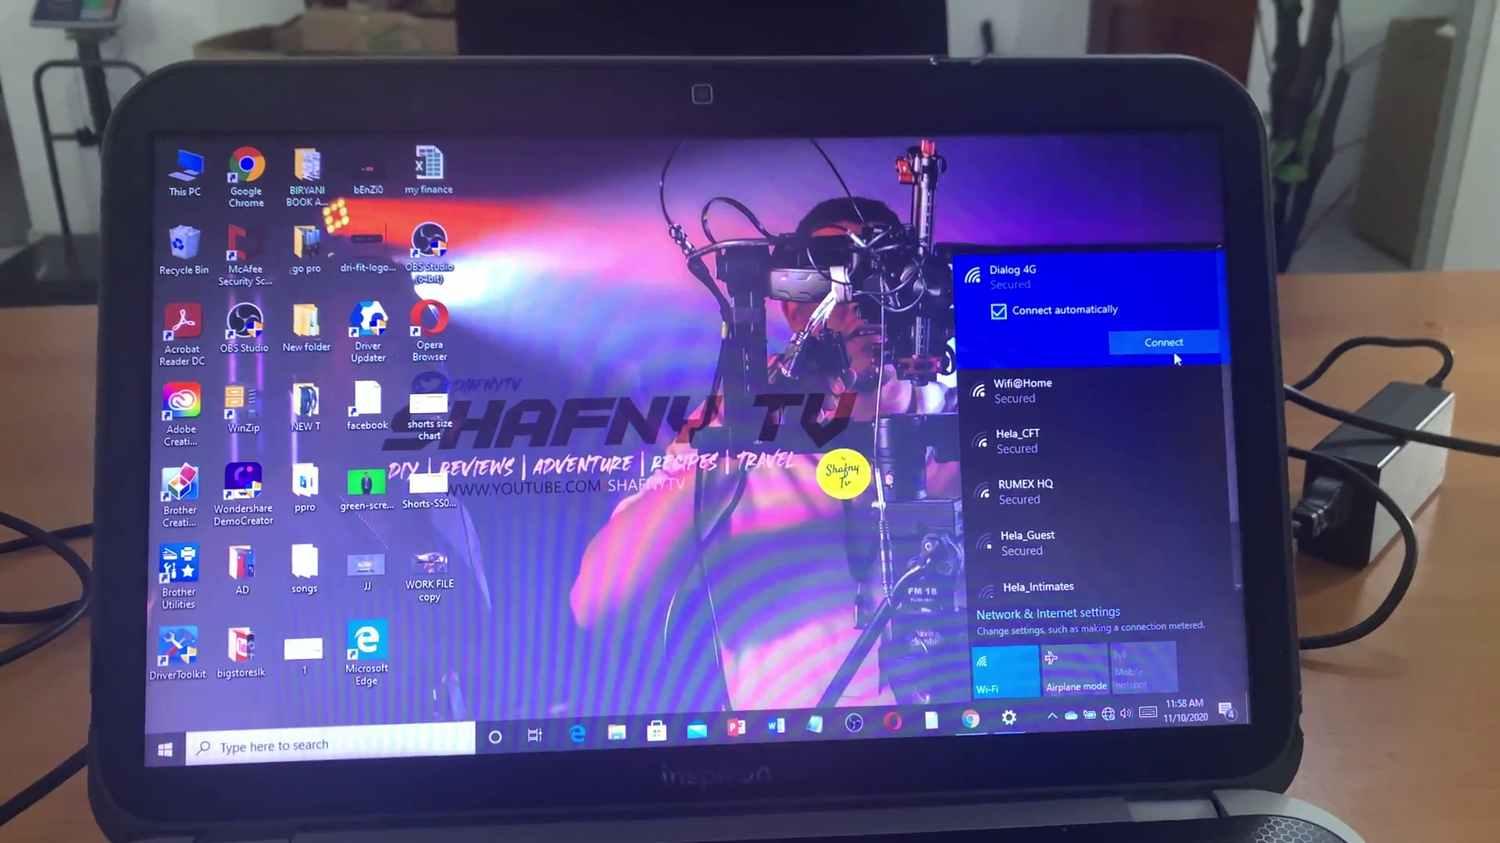
left_click(1164, 342)
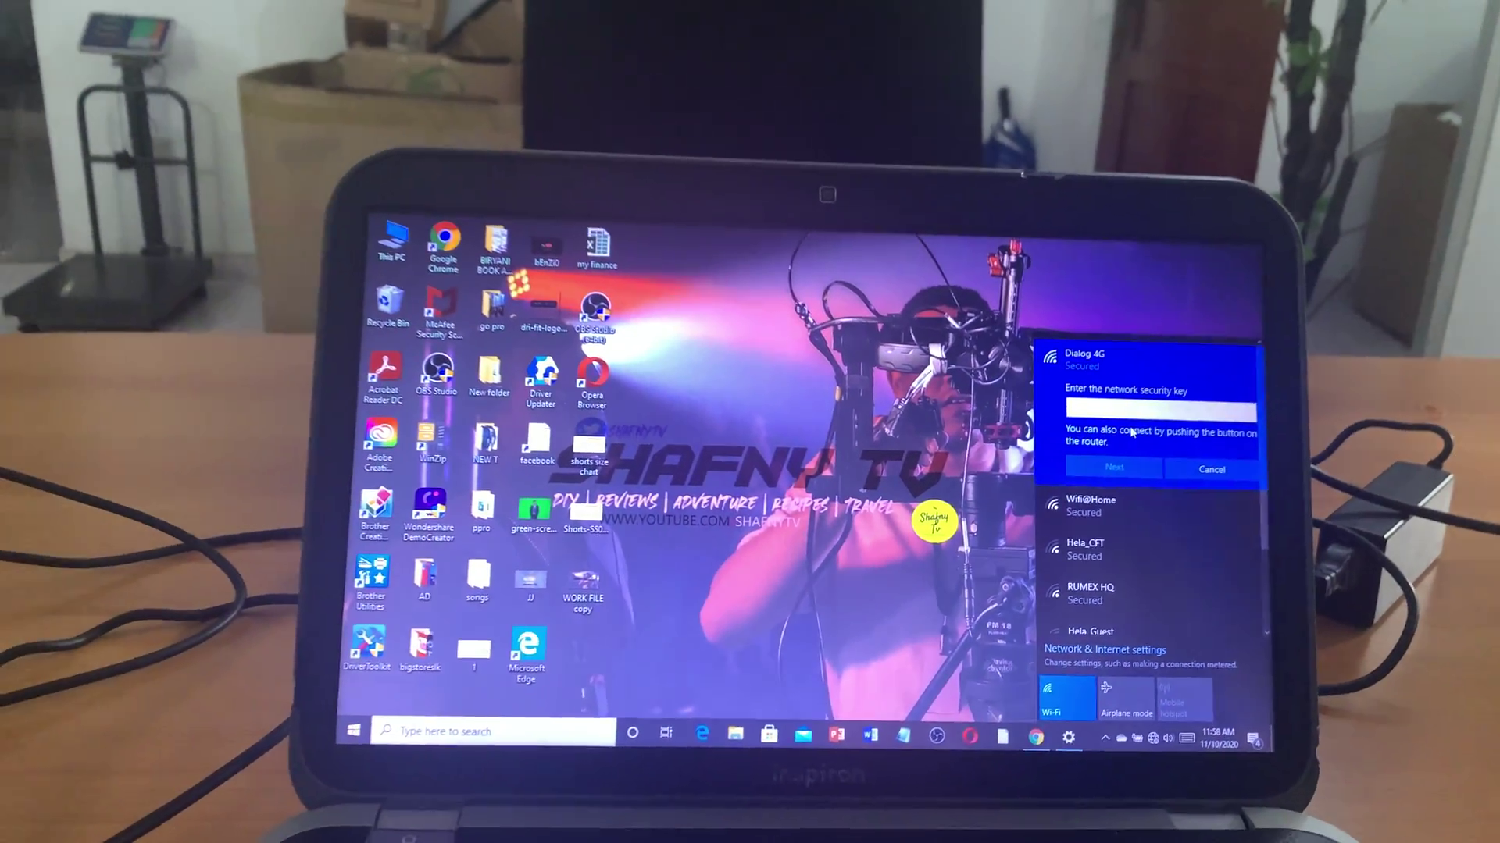